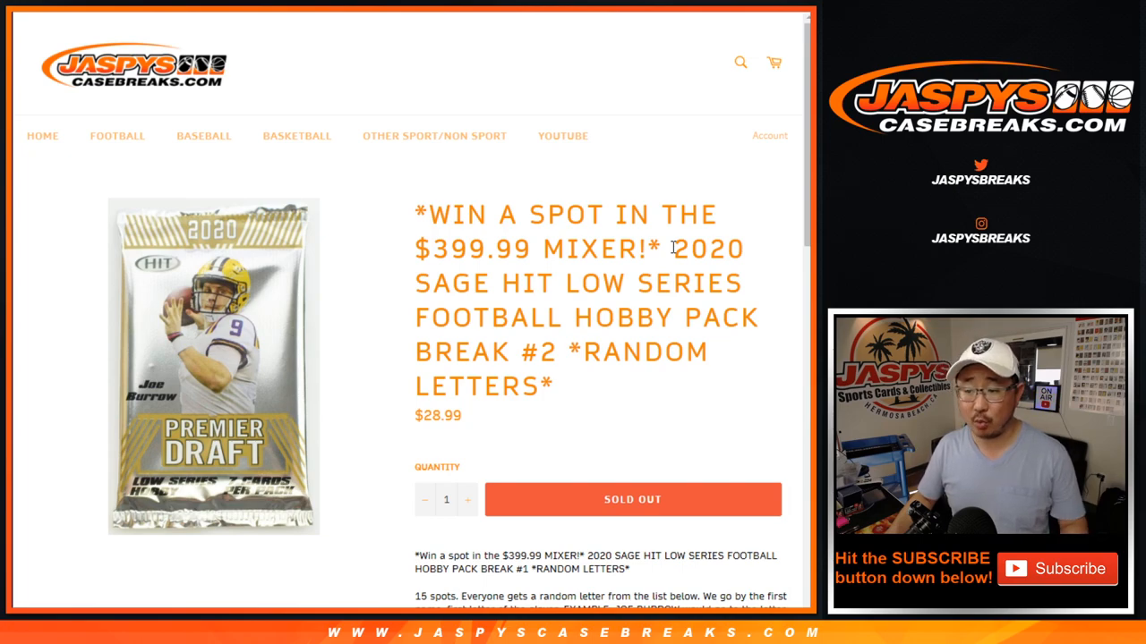
Step: Review the break page, pointing out the break number and the example player JOE BURROW
double_click(551, 351)
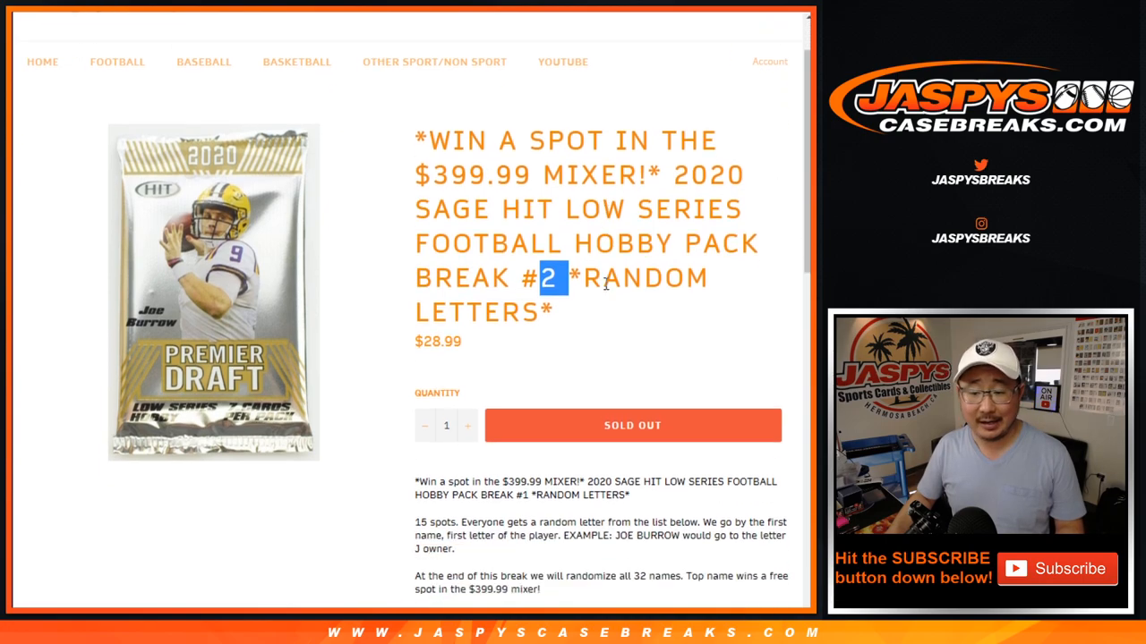
scroll("down", 3)
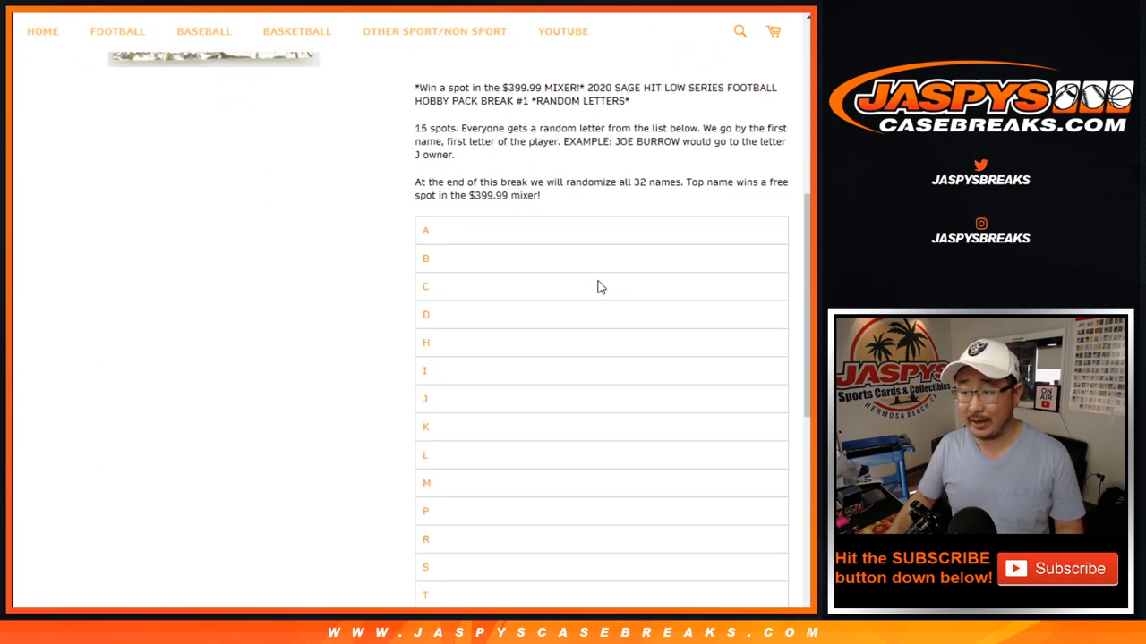
mouse_move(641, 183)
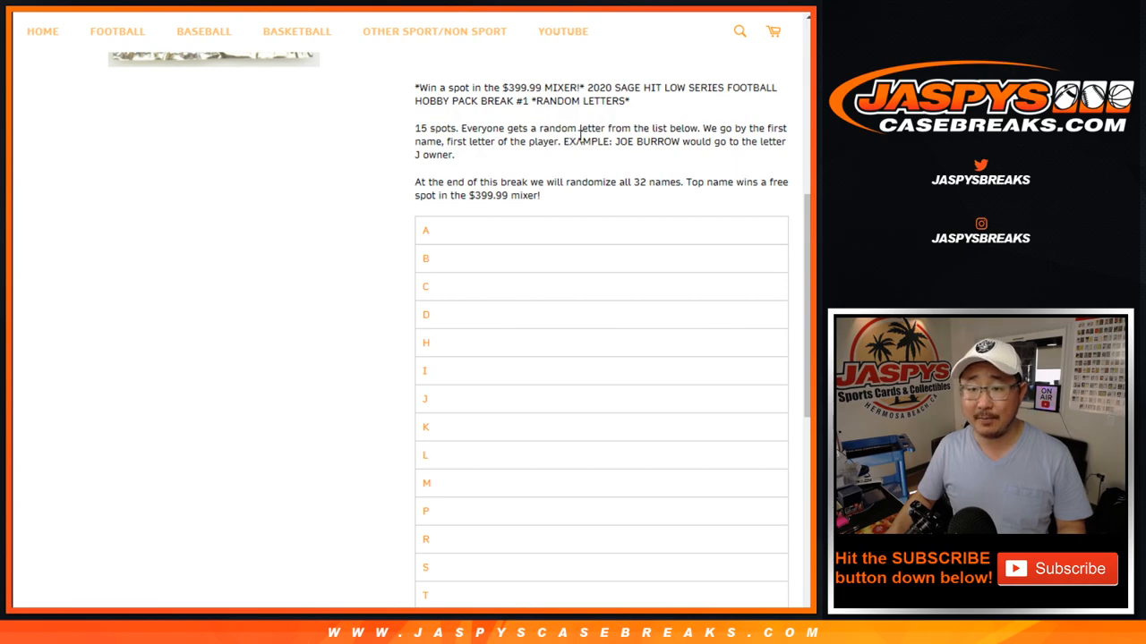
double_click(641, 142)
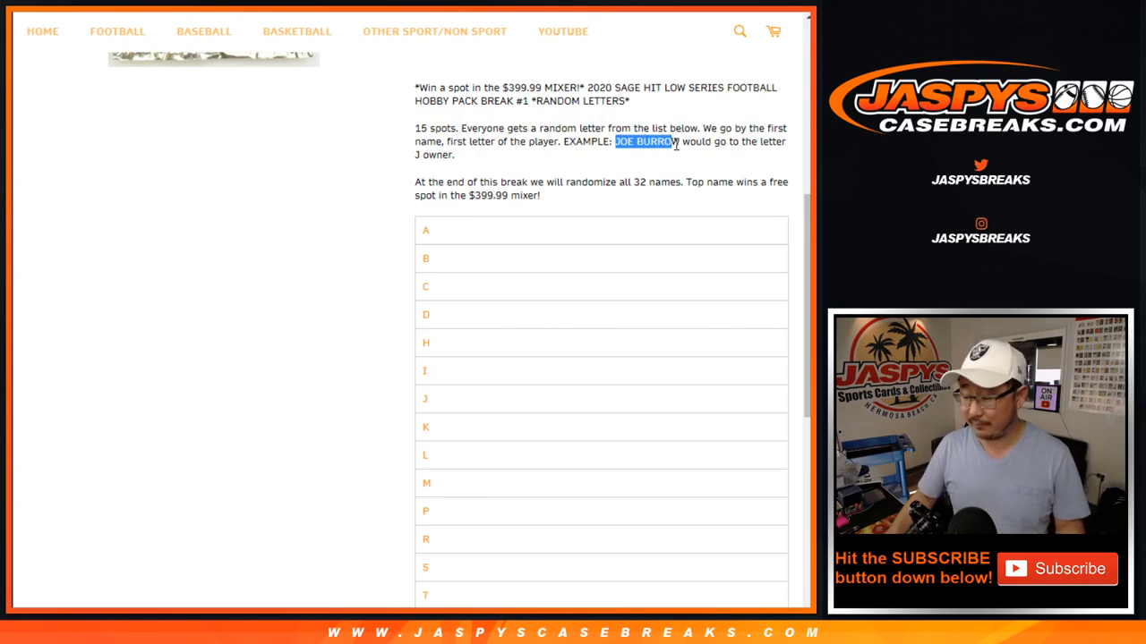
scroll("up", 3)
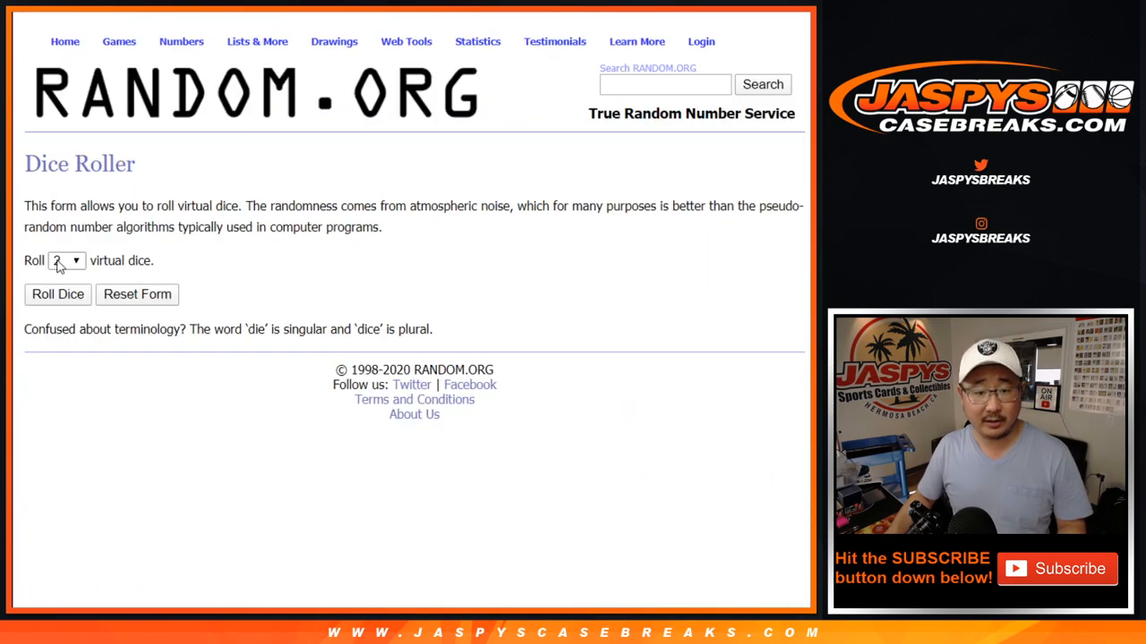
left_click(57, 293)
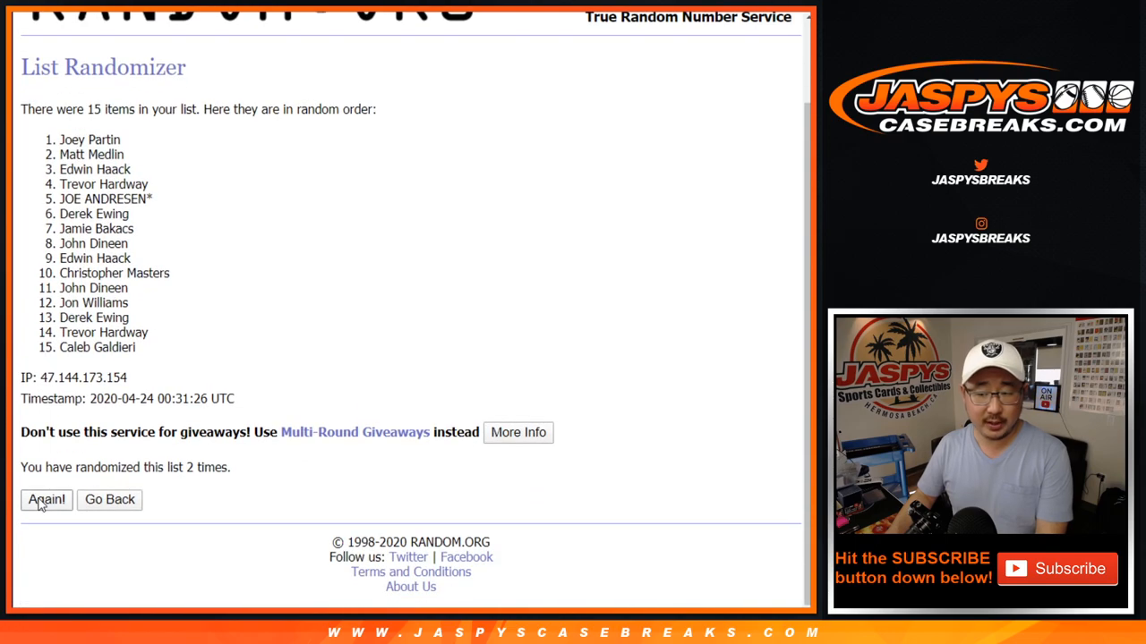
left_click(46, 500)
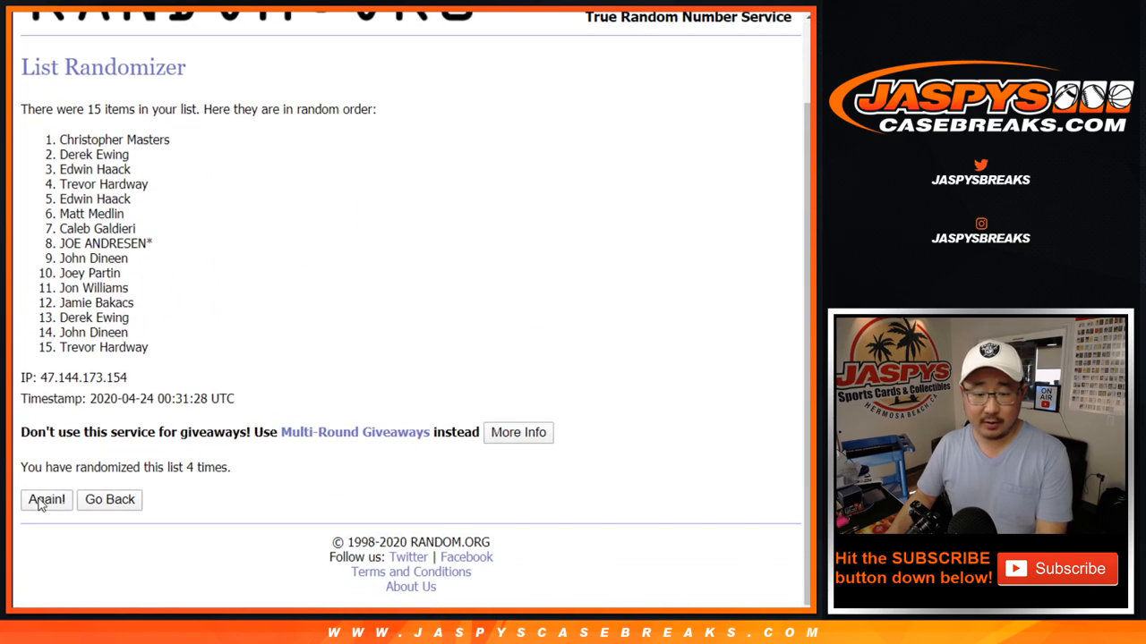
left_click(46, 499)
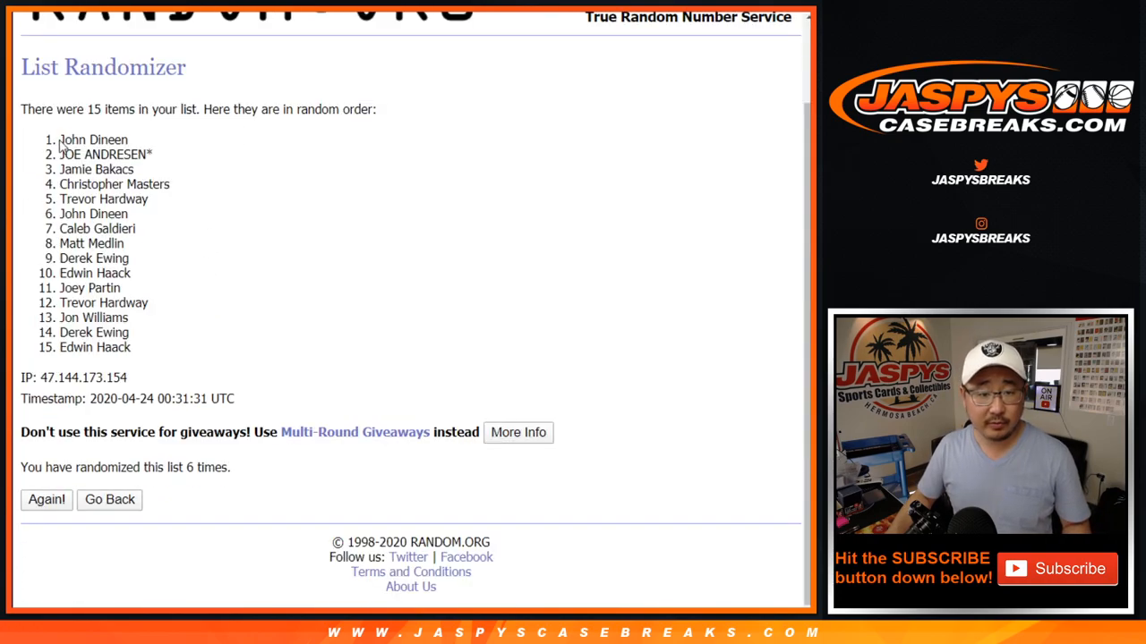
left_click_drag(61, 139, 134, 324)
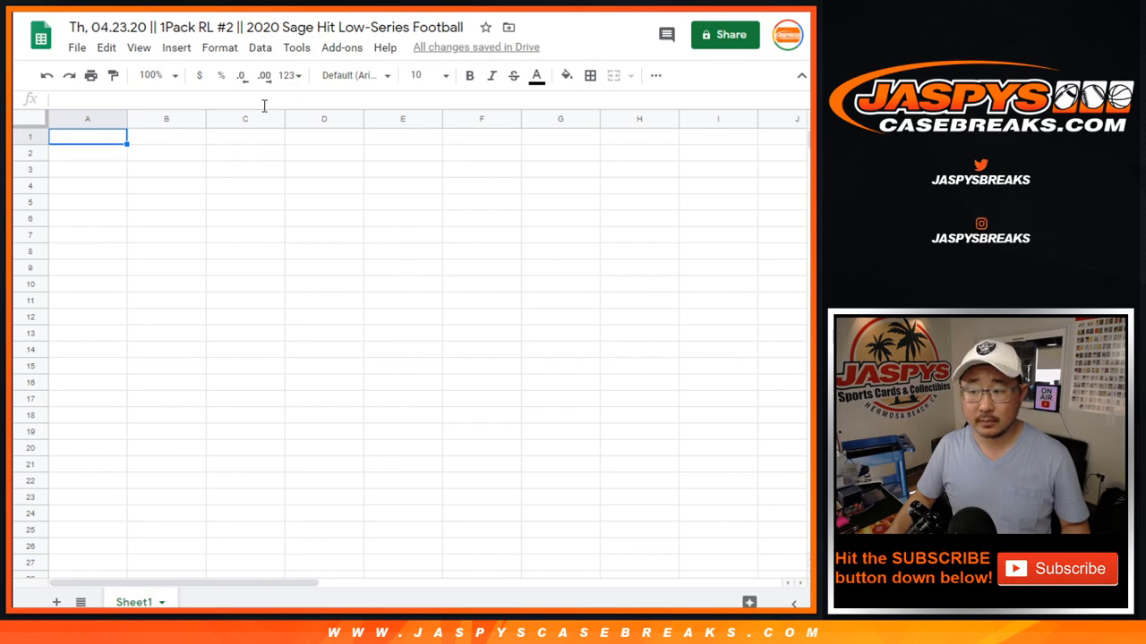
right_click(87, 136)
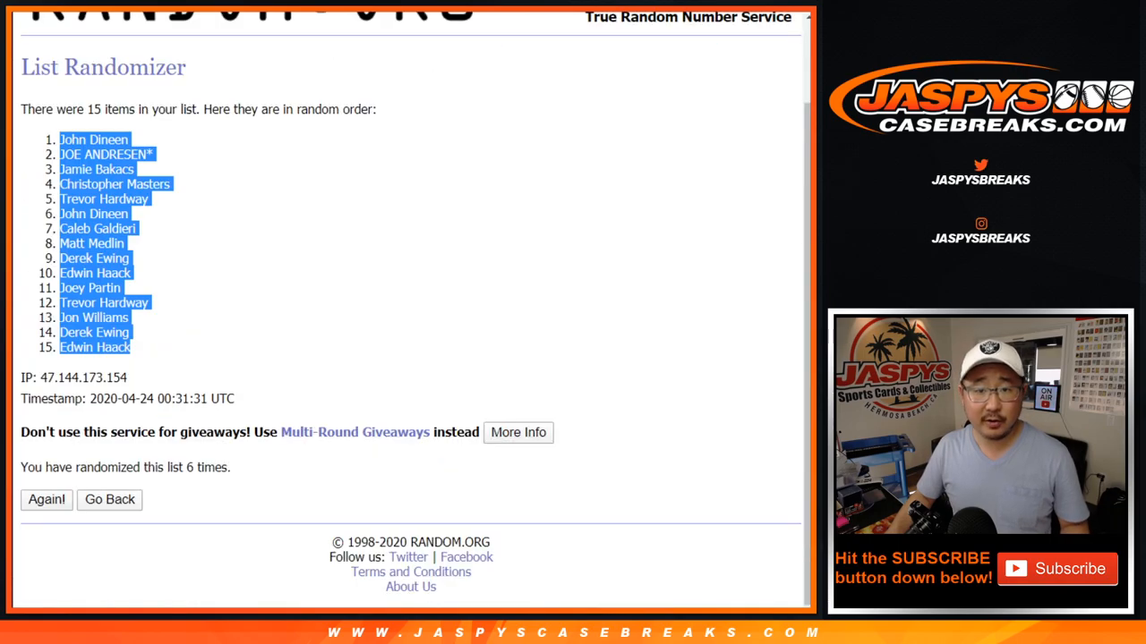
Step: Shuffle the 15-letter list to six times, Z first and T last, and select the letters for copying
left_click(109, 500)
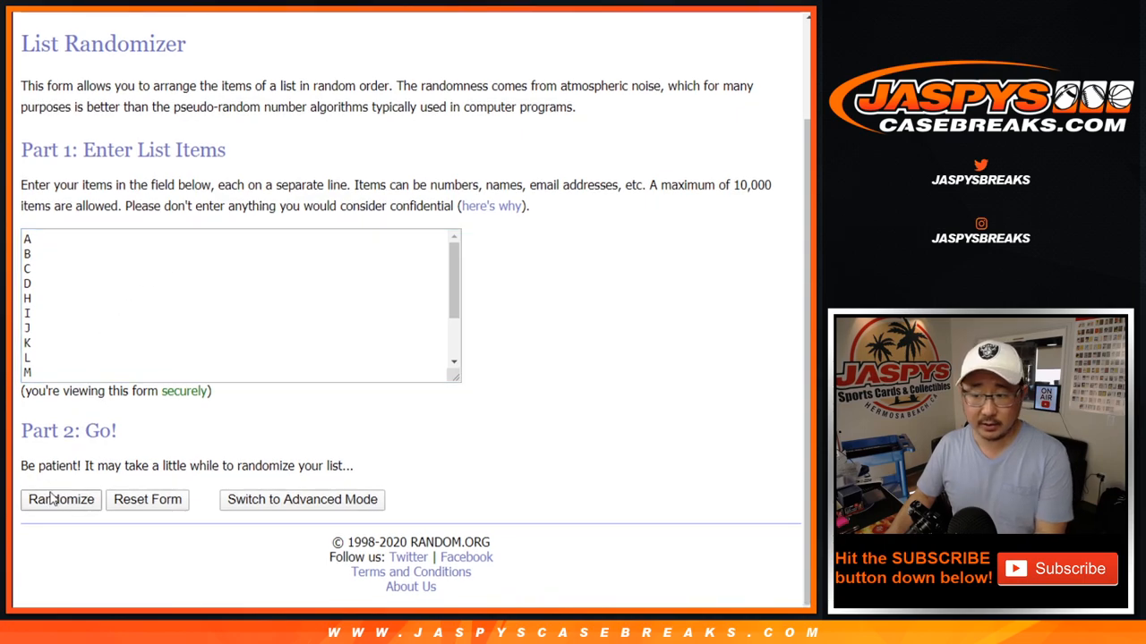
left_click(61, 500)
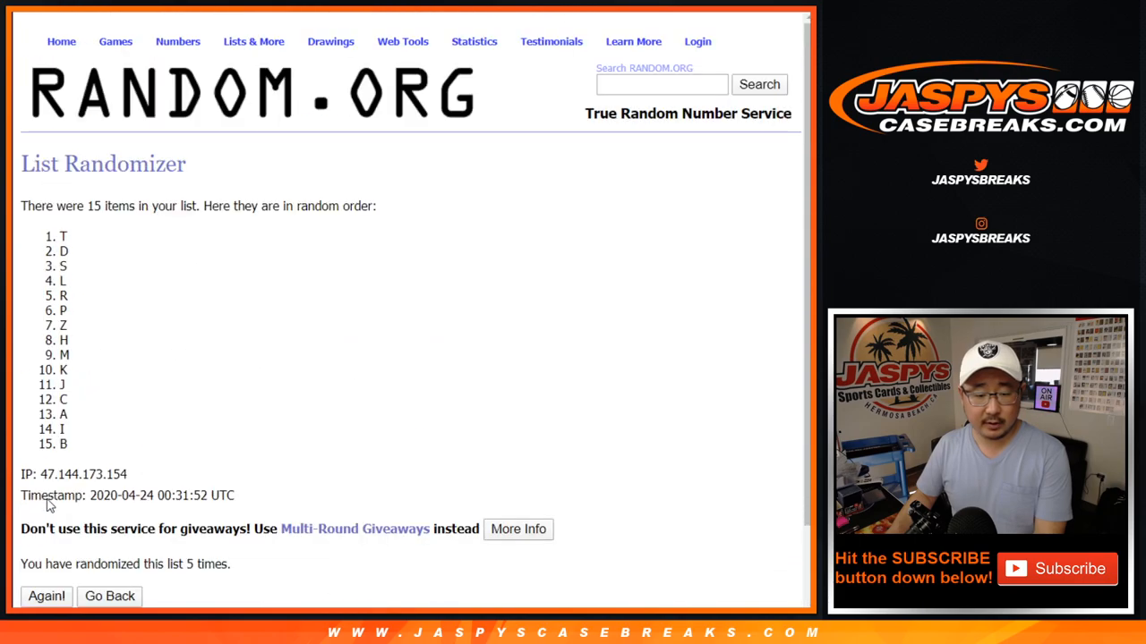
left_click(47, 596)
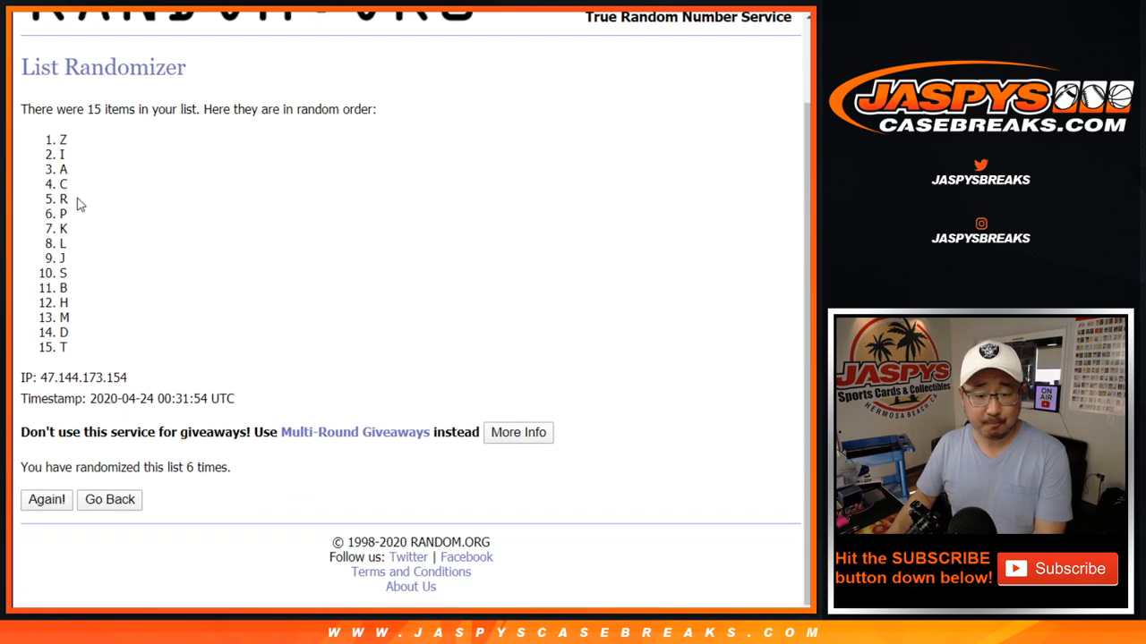
left_click_drag(63, 140, 63, 347)
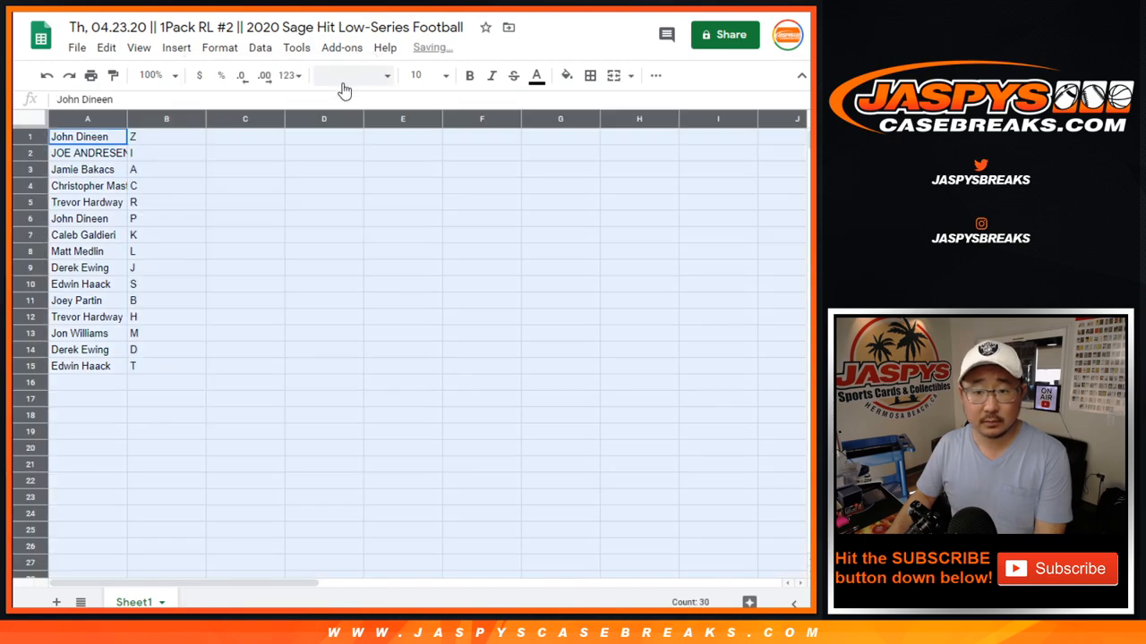
Step: Enlarge the pasted name–letter pairs to 18 pt and widen the names column to fit
left_click(444, 75)
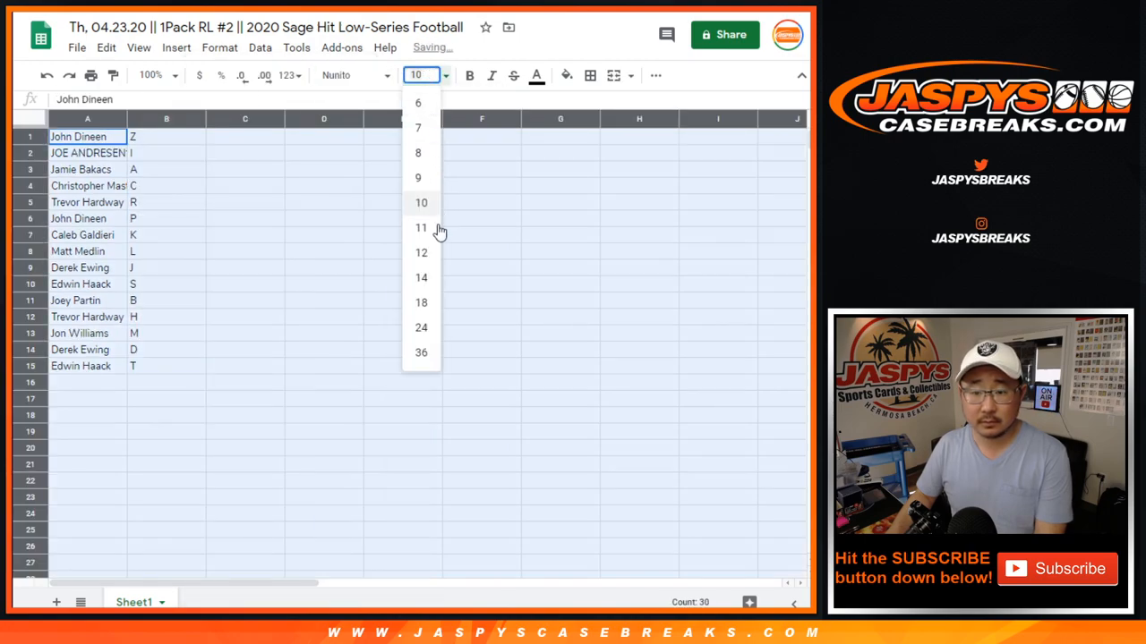
left_click(421, 302)
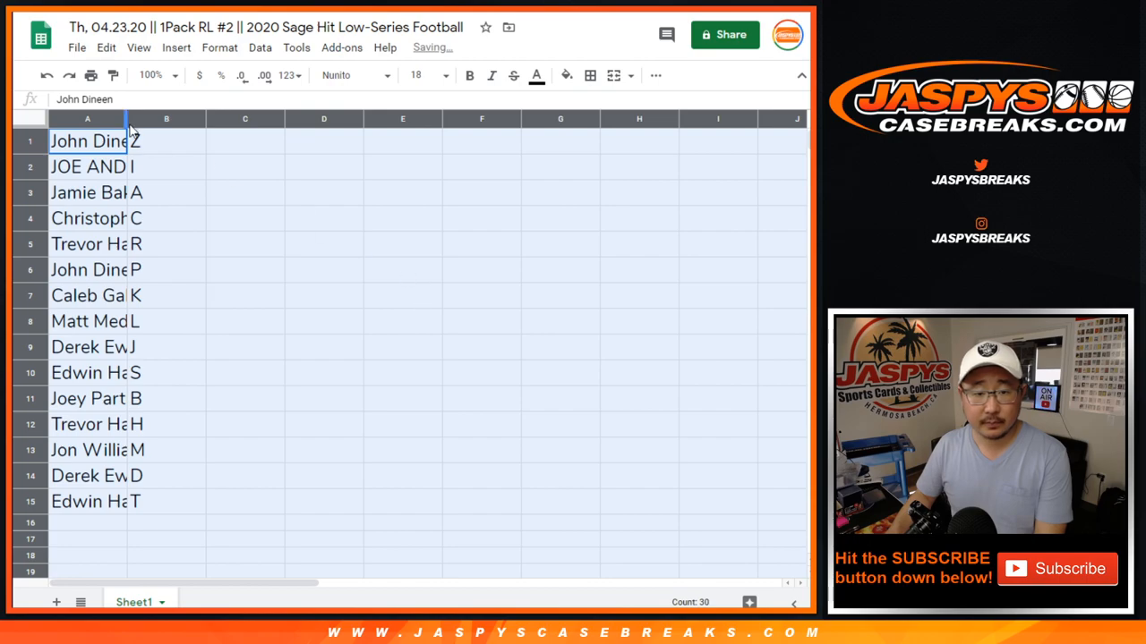
left_click_drag(128, 118, 218, 118)
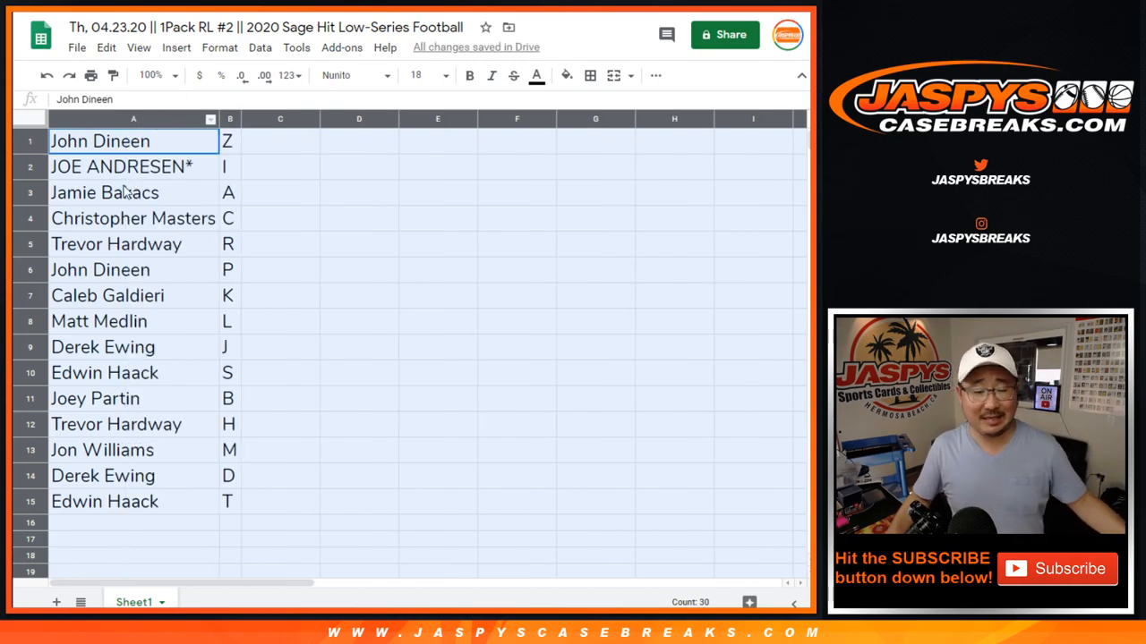
left_click(133, 218)
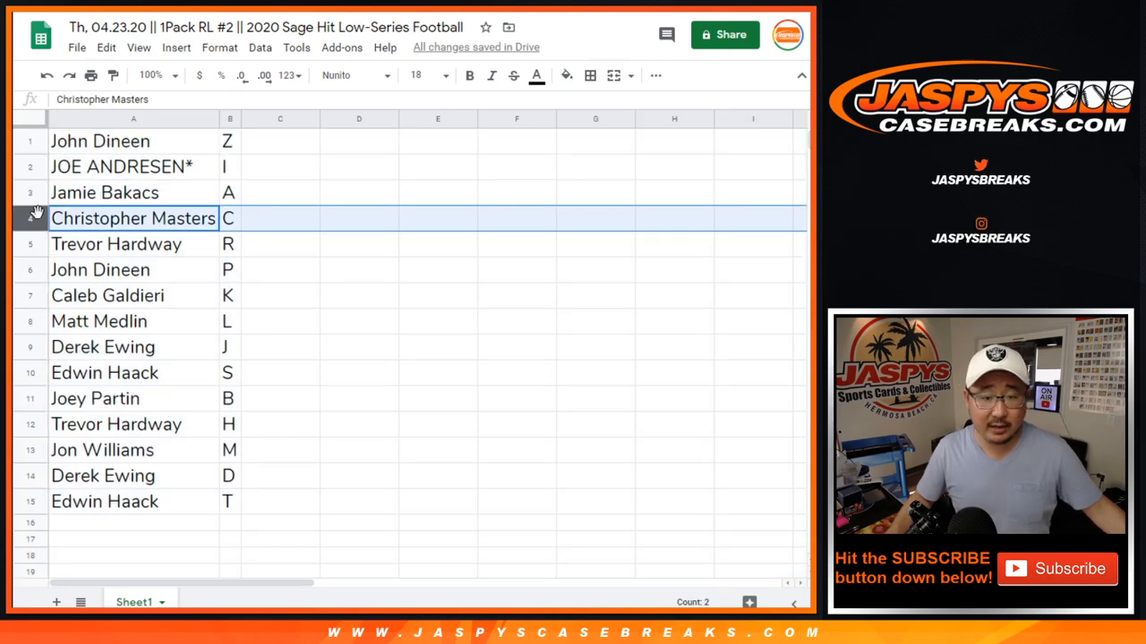
left_click(100, 268)
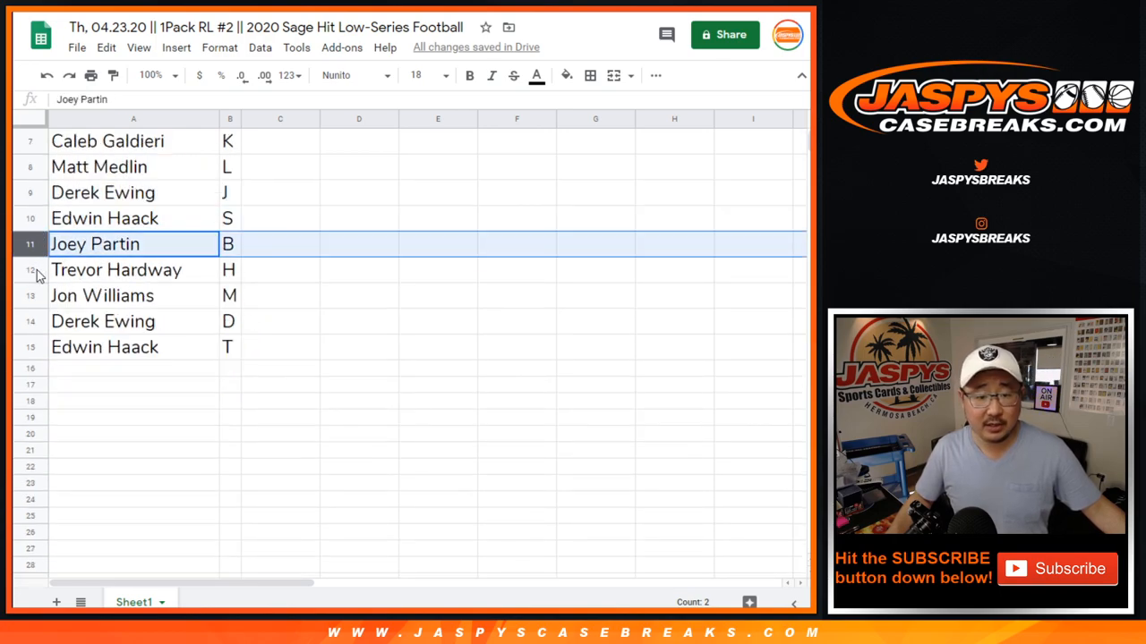
left_click(103, 322)
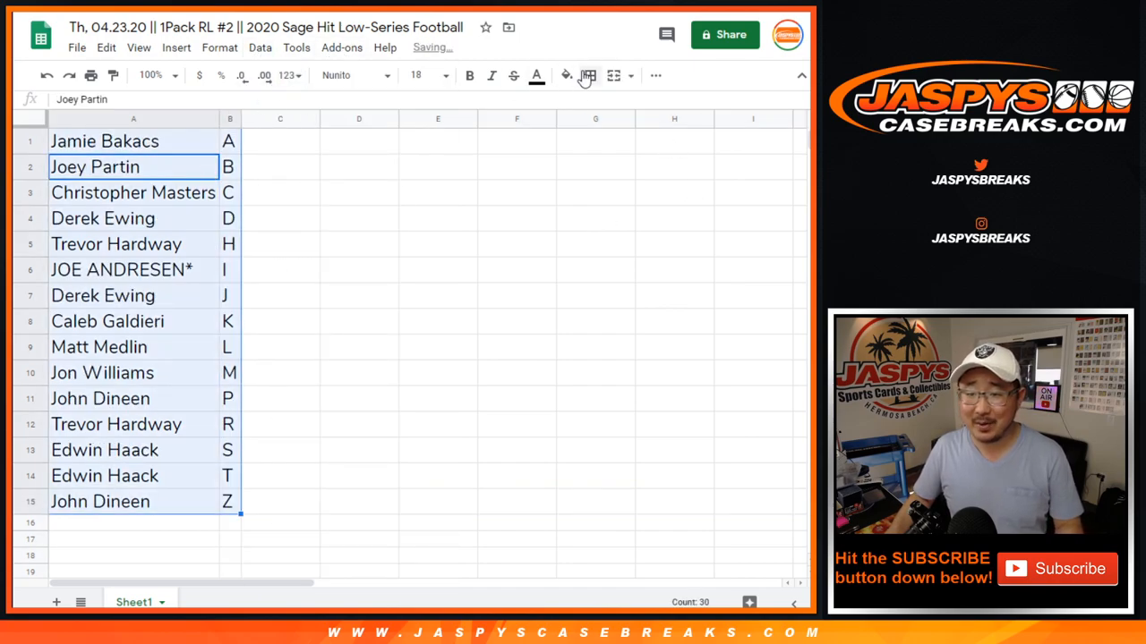
Step: Draw borders around the sorted name and letter cells and center the names
left_click(655, 75)
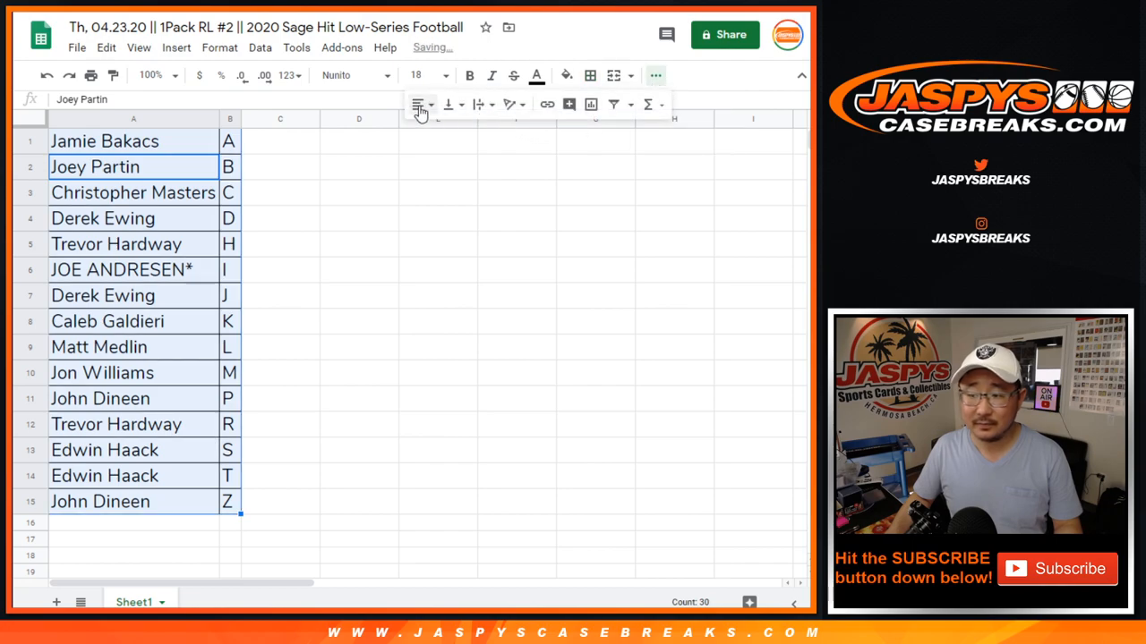
left_click(419, 104)
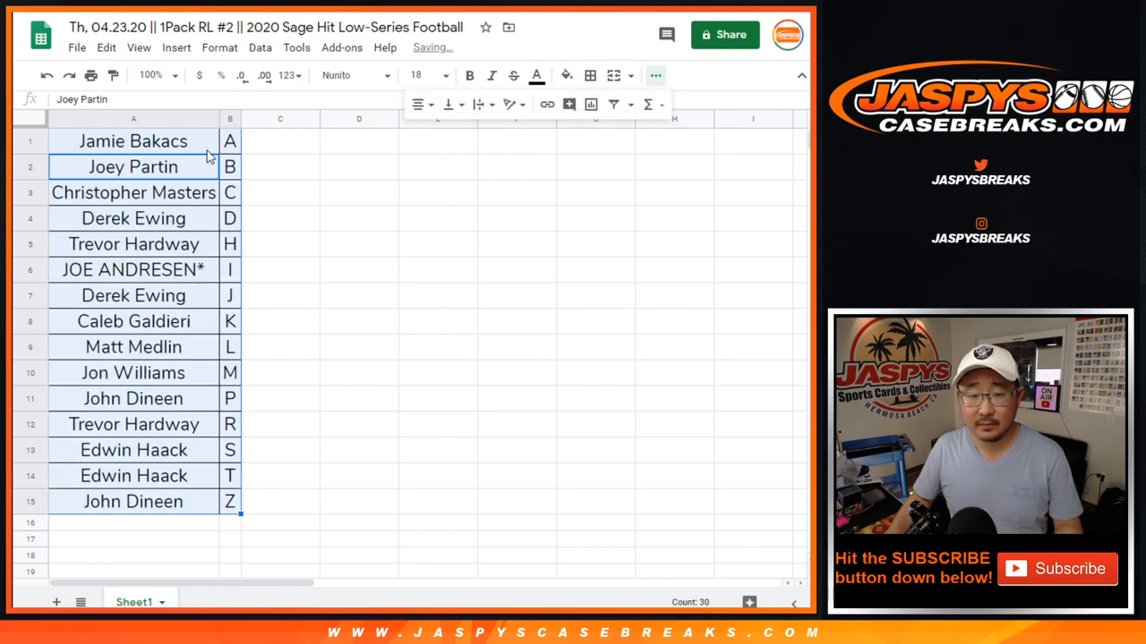
left_click(132, 140)
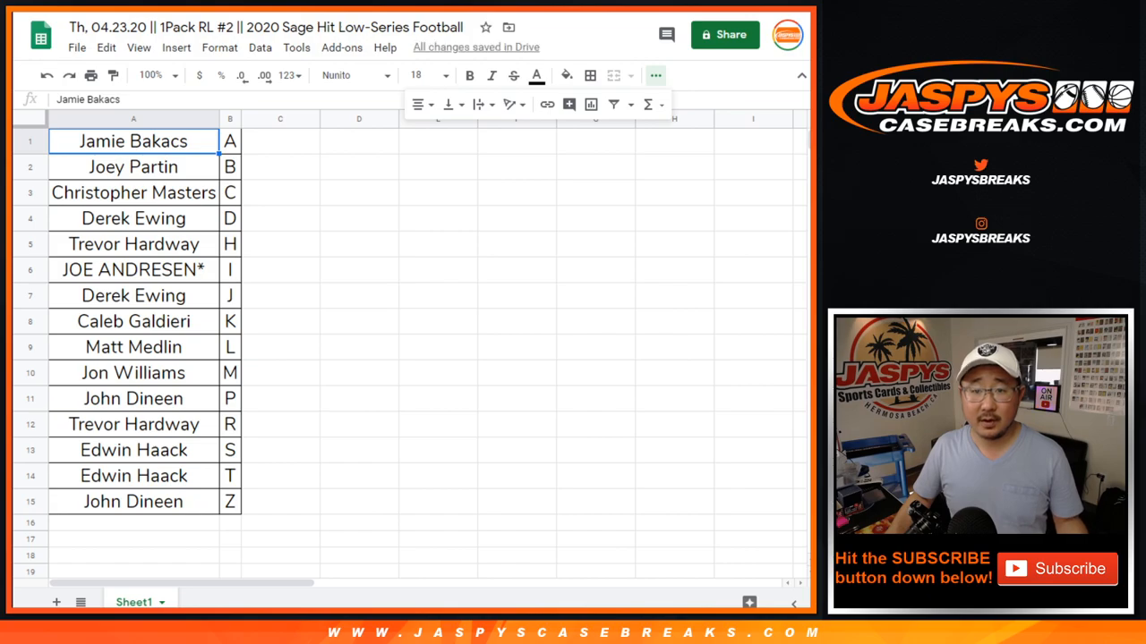
left_click(358, 140)
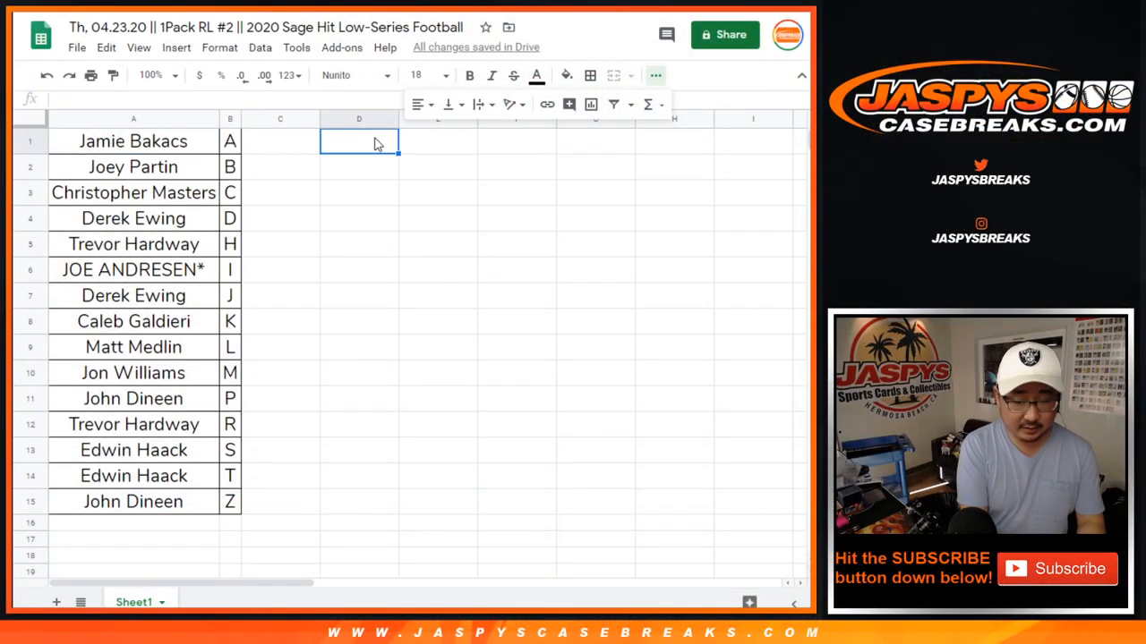
Step: Enter the labels FIRST LETTER and FIRST NAME in column D beside the table
type("FR")
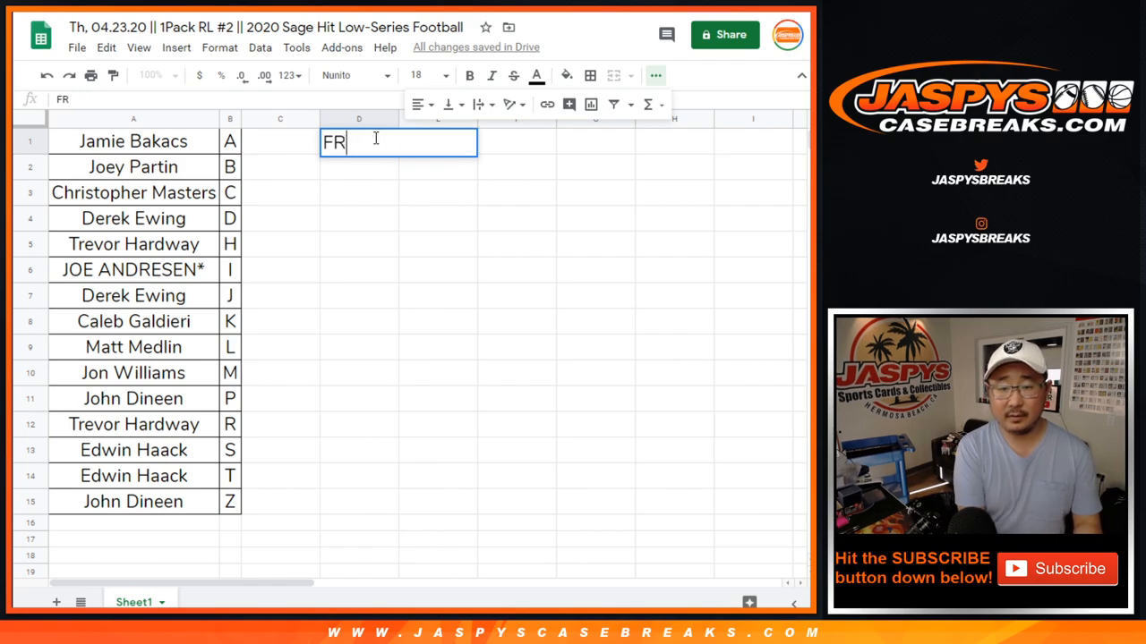
type("IRST LTETE")
left_click(358, 167)
type("FIRST NAME")
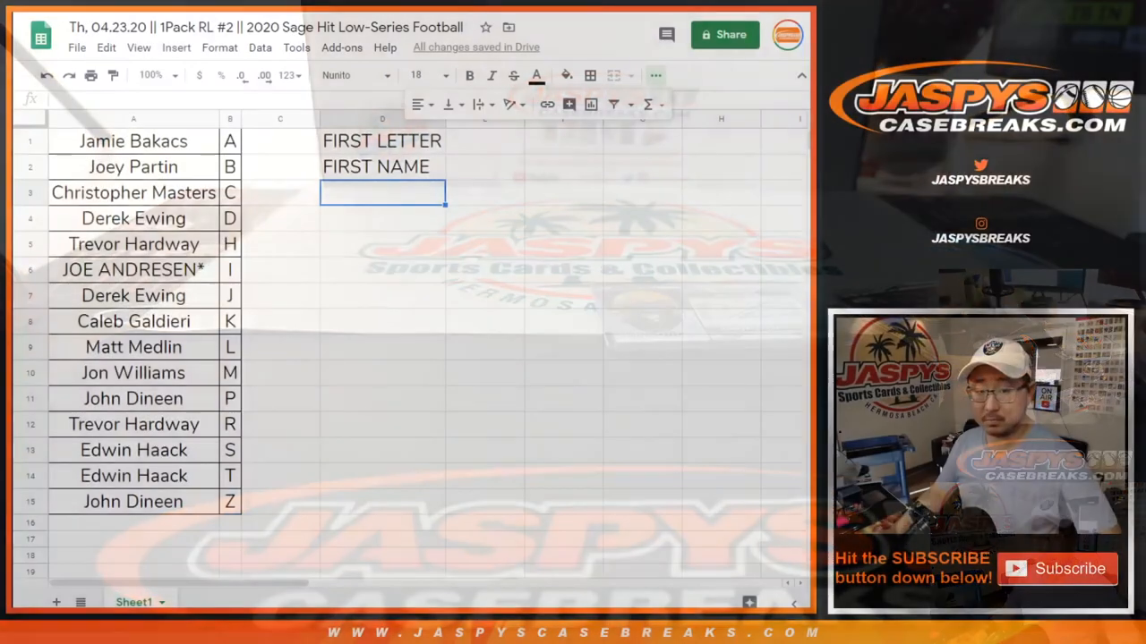
left_click(132, 139)
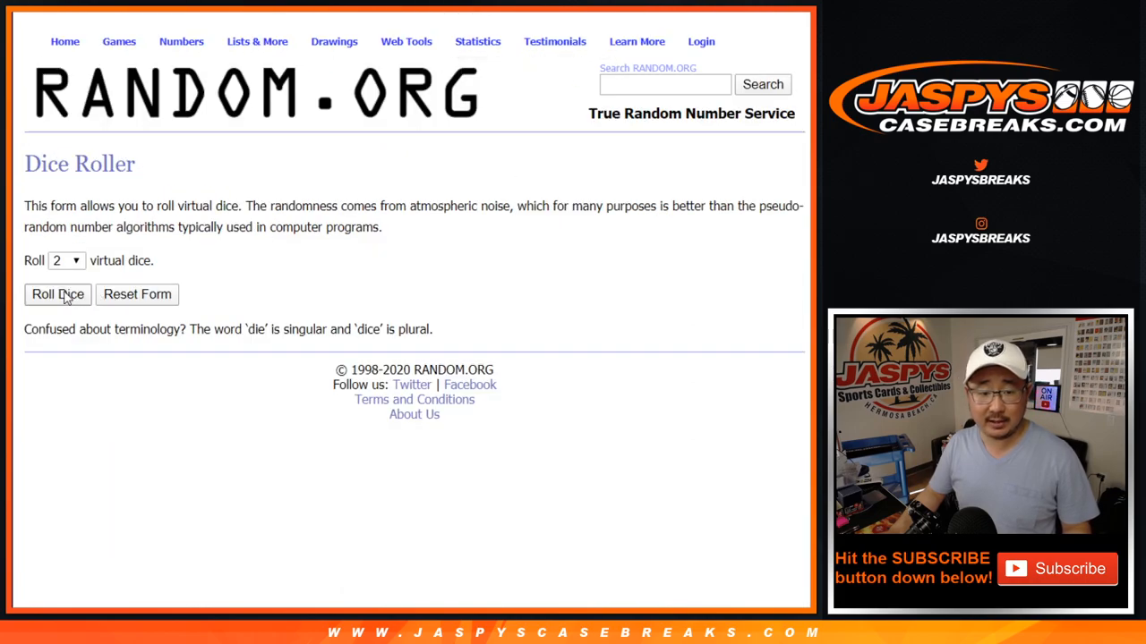
left_click(57, 293)
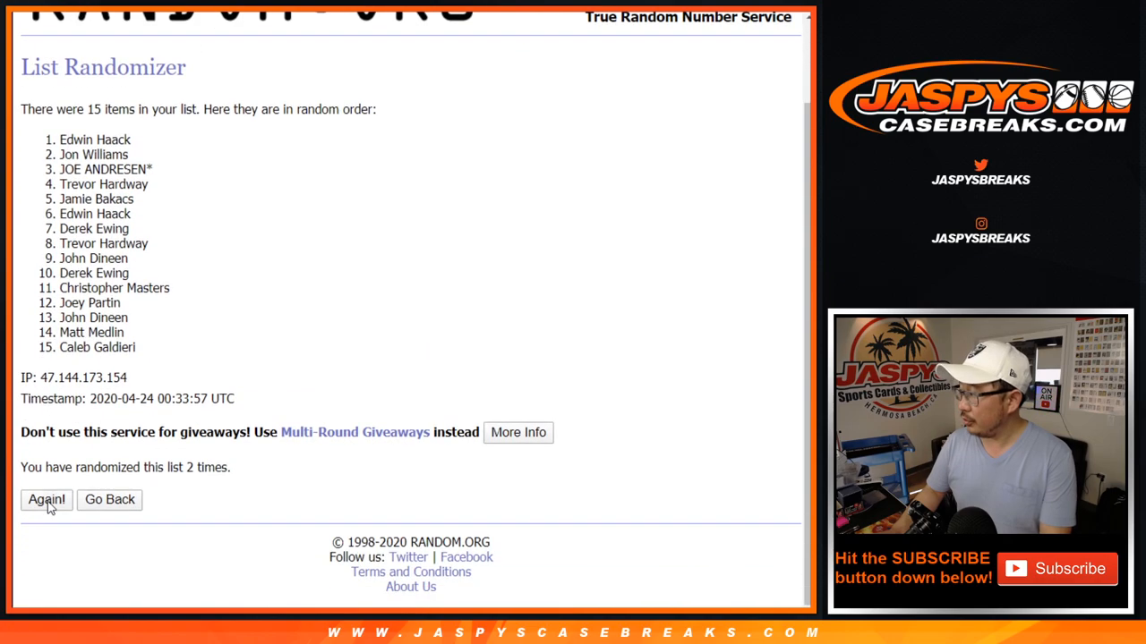
left_click(47, 499)
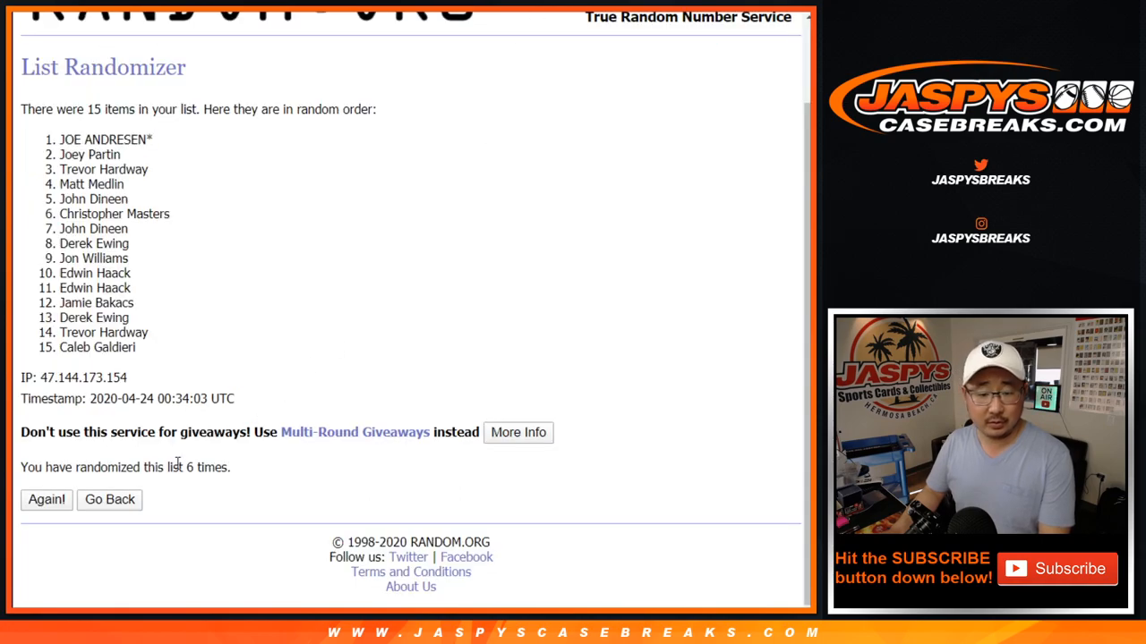
double_click(106, 140)
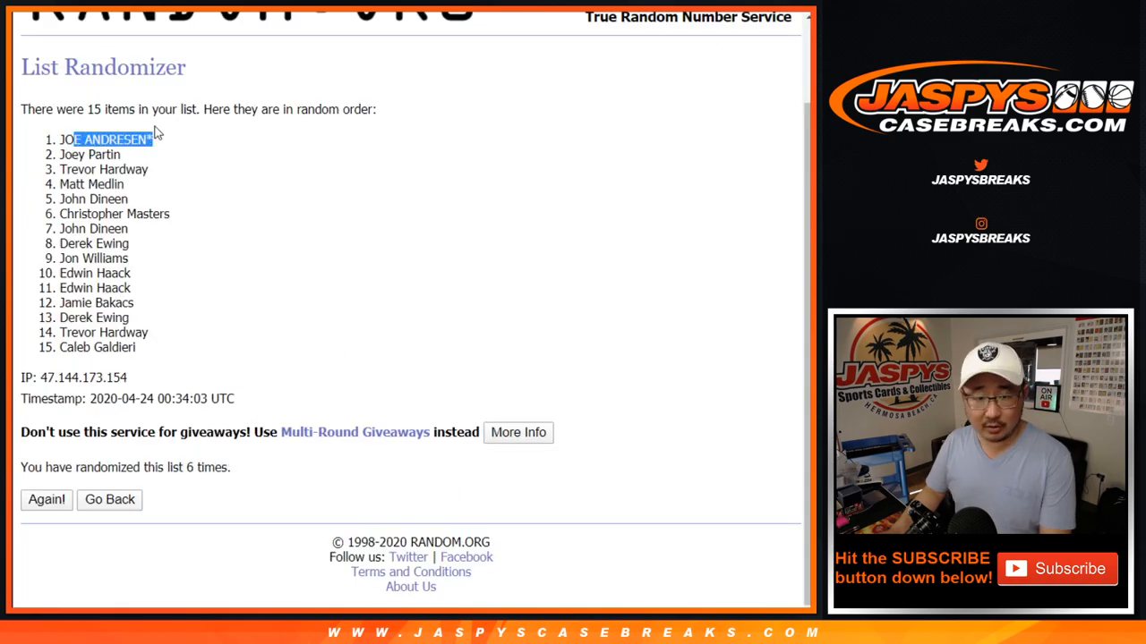